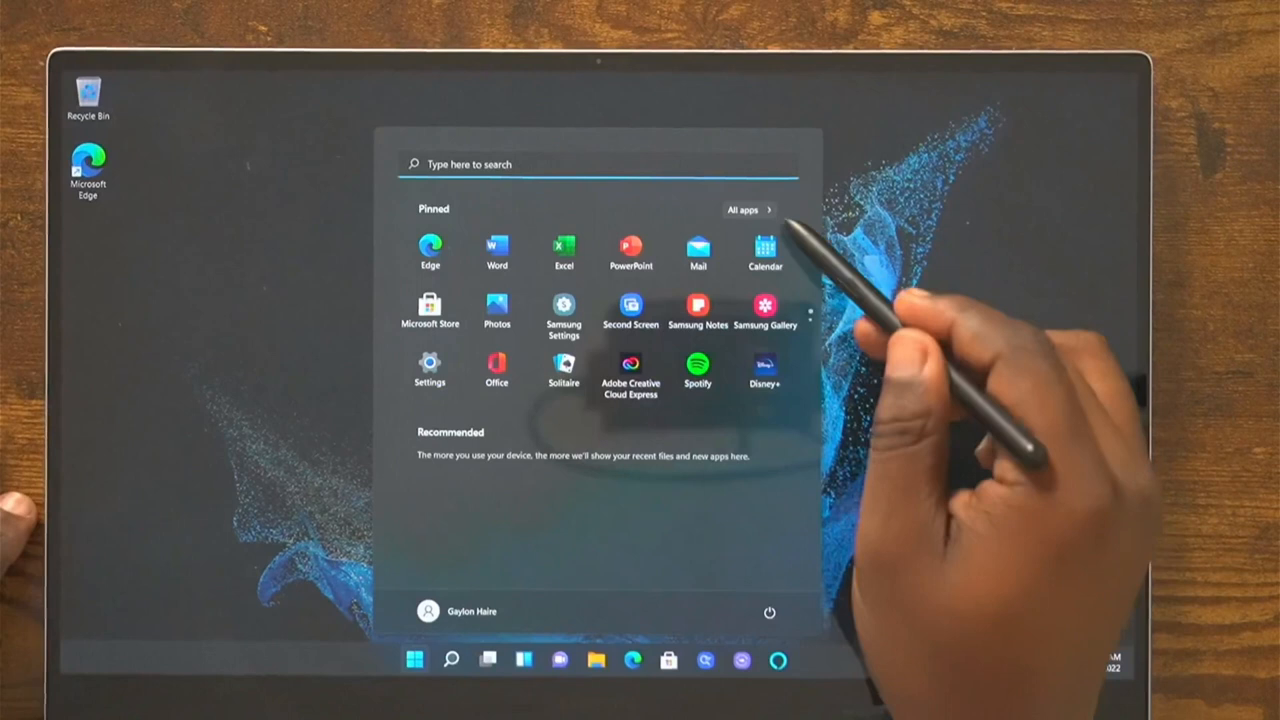
Show All apps in Start and scroll the alphabetical list from A through Y.
click(744, 209)
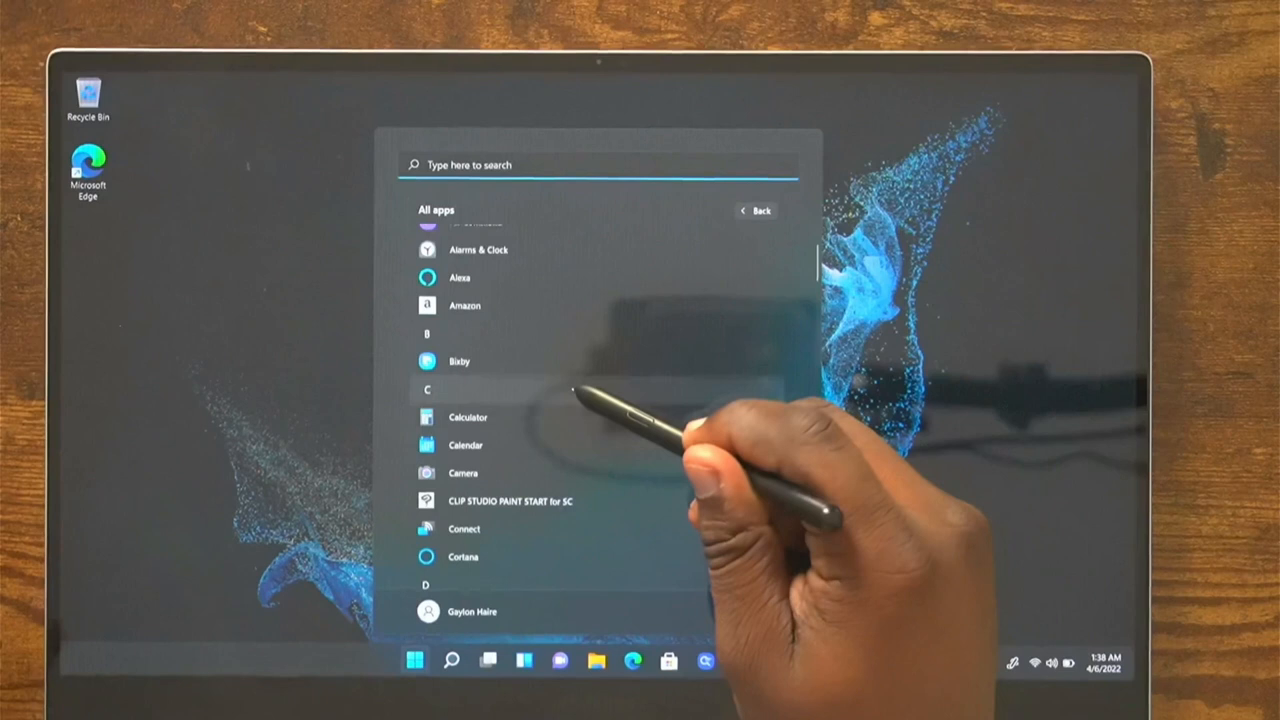
scroll(down, 3)
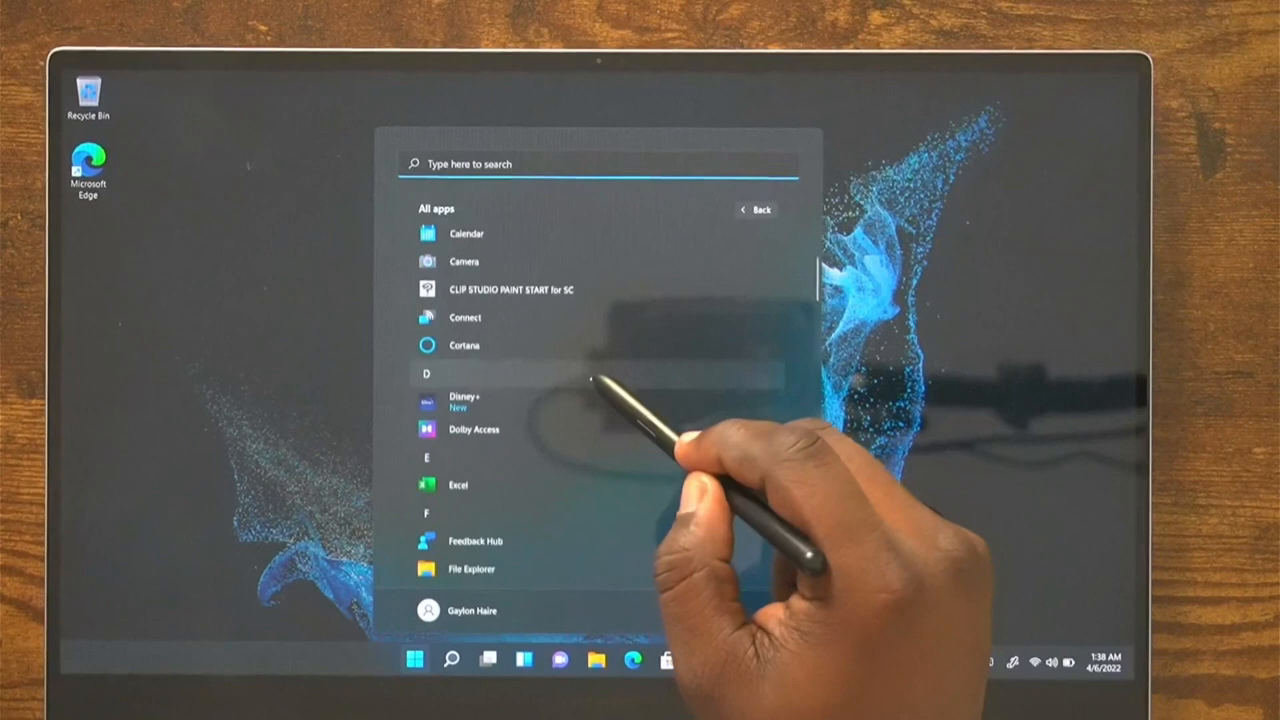
scroll(down, 3)
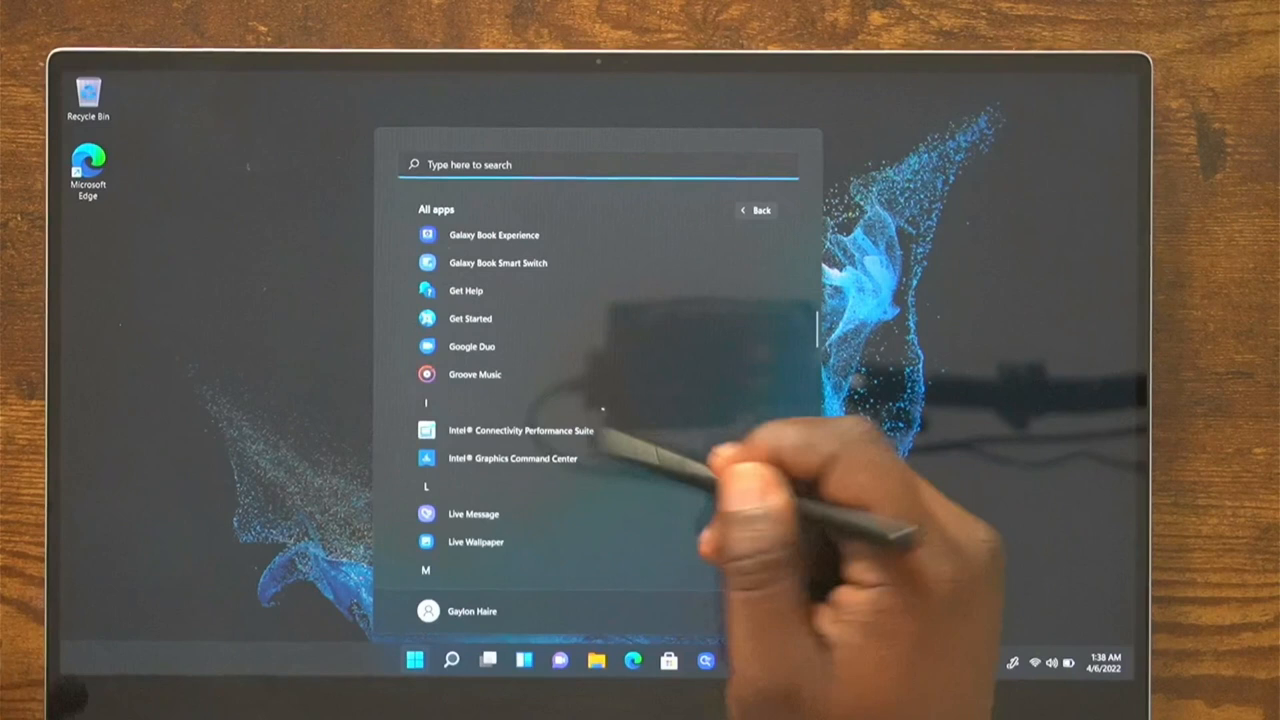
scroll(down, 3)
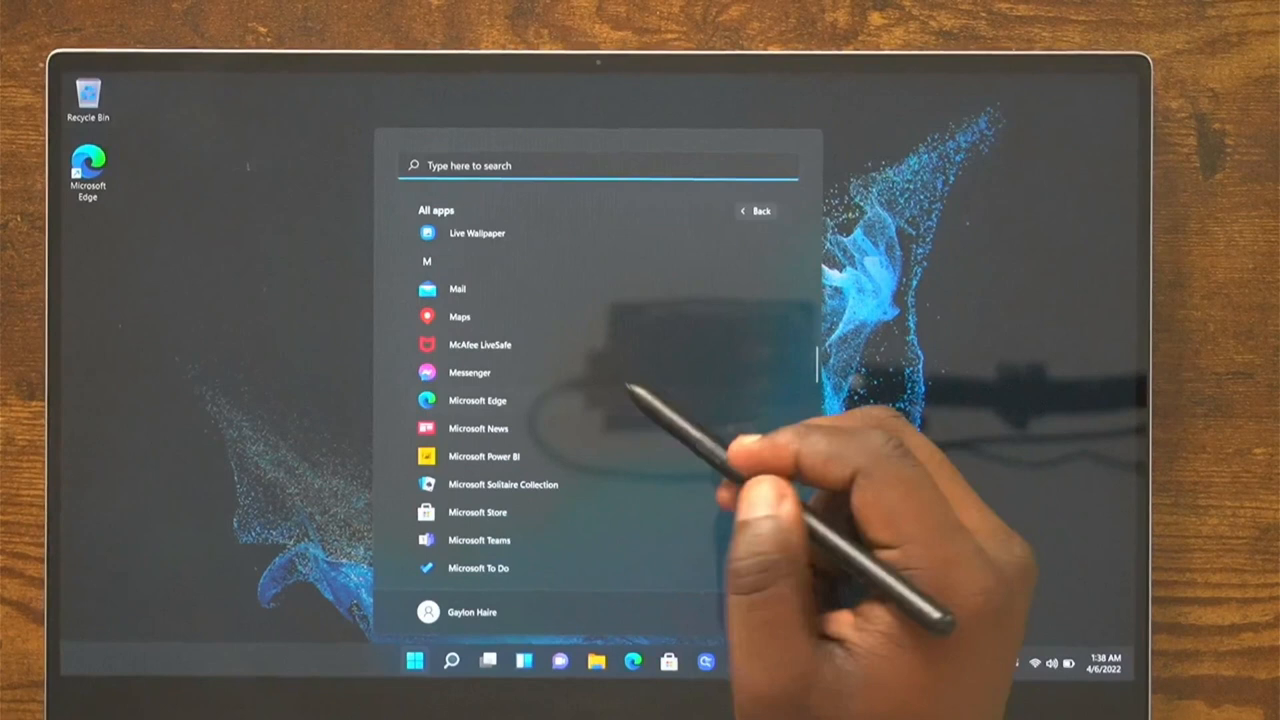
scroll(down, 3)
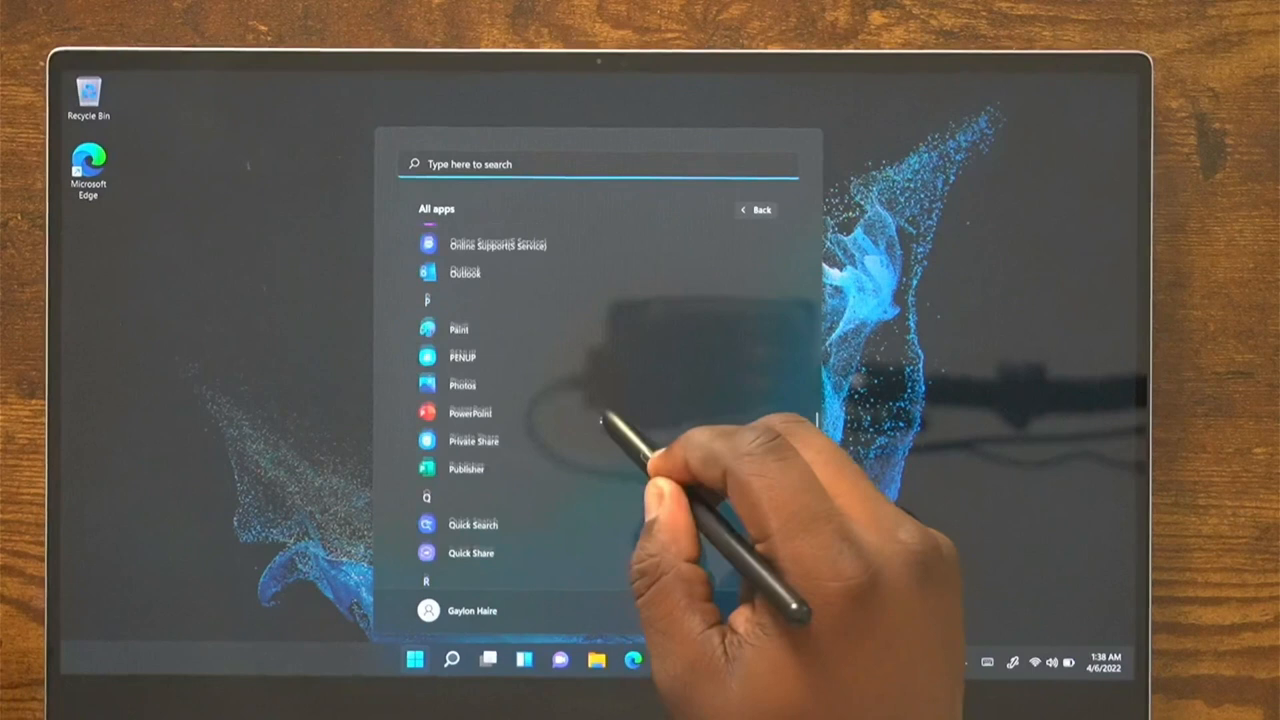
scroll(down, 3)
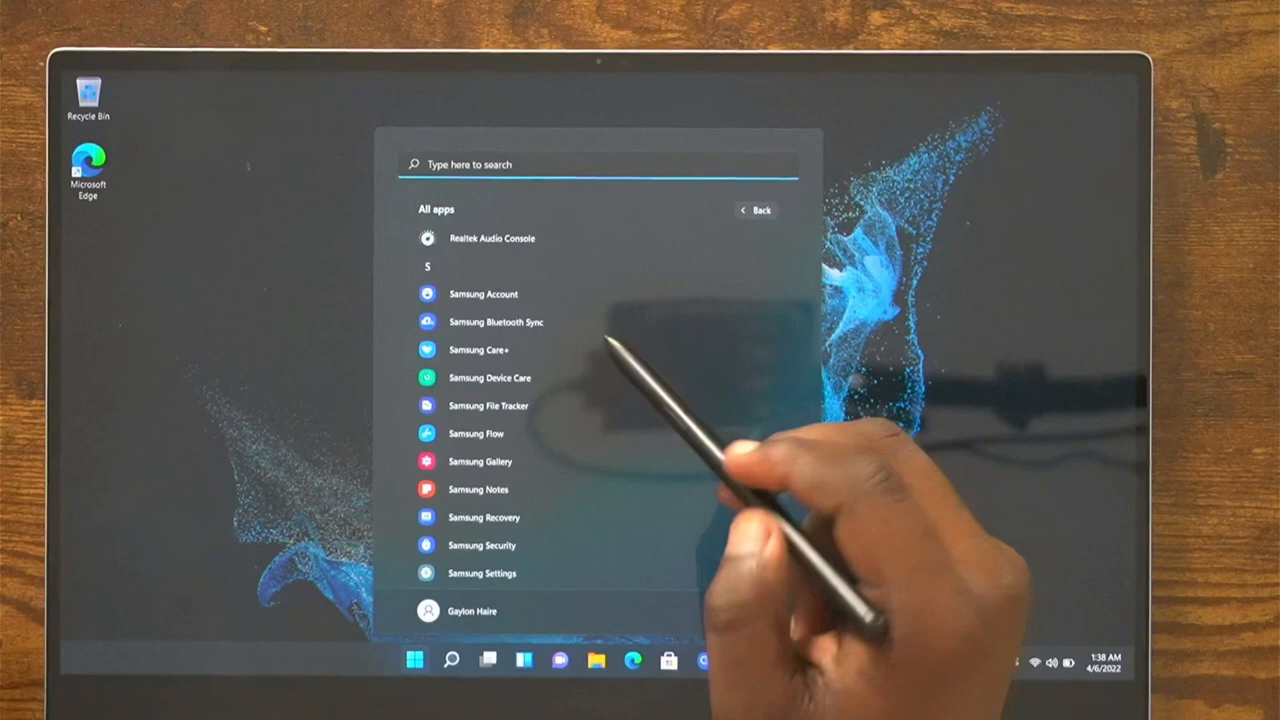
scroll(down, 3)
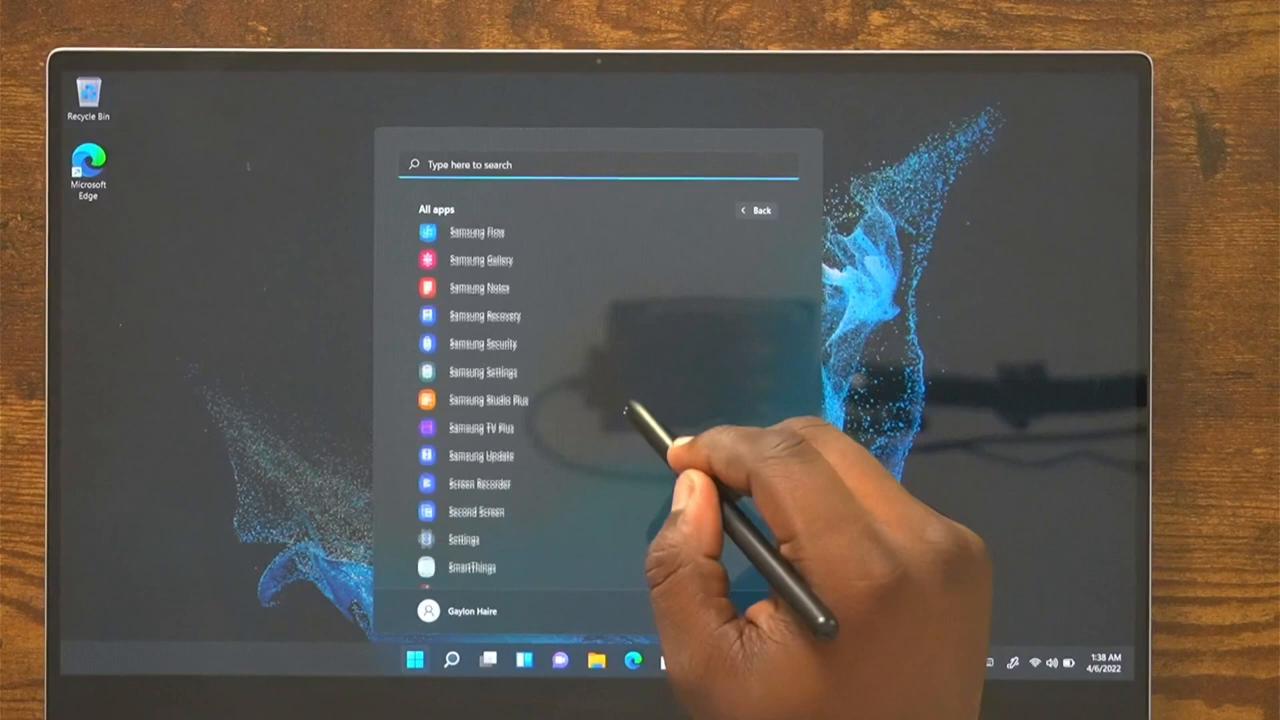
scroll(down, 3)
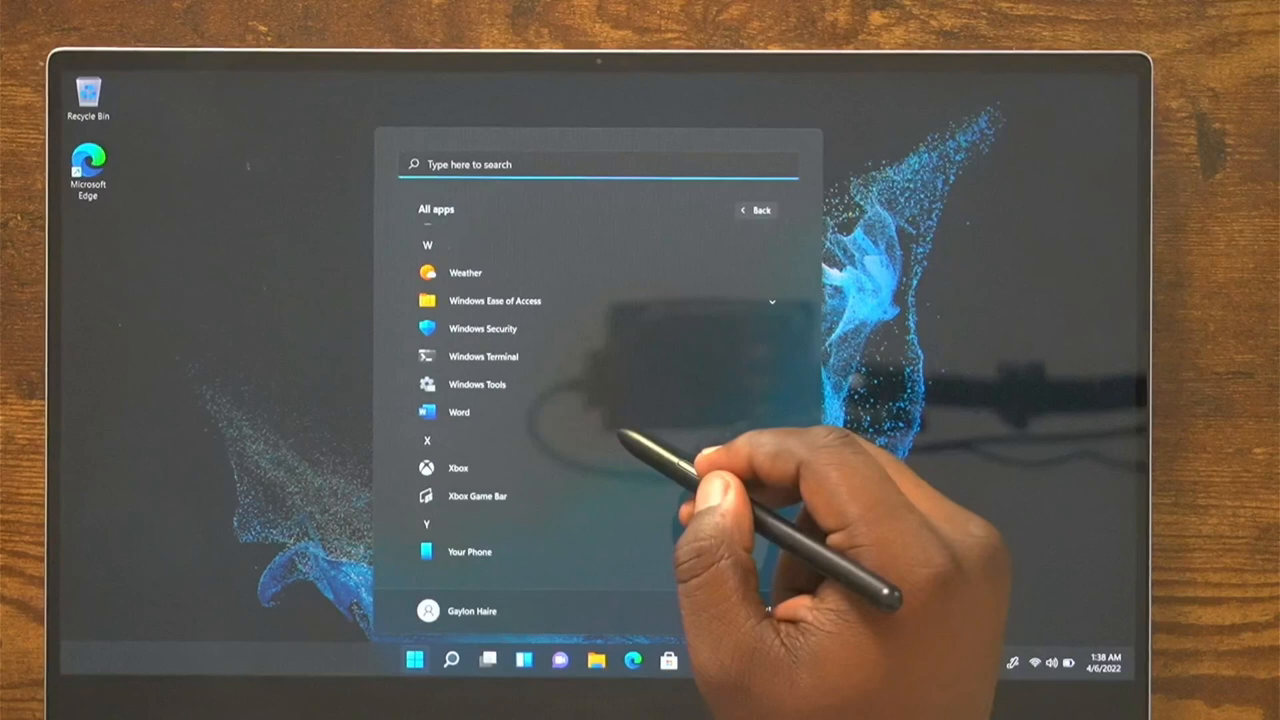
scroll(up, 3)
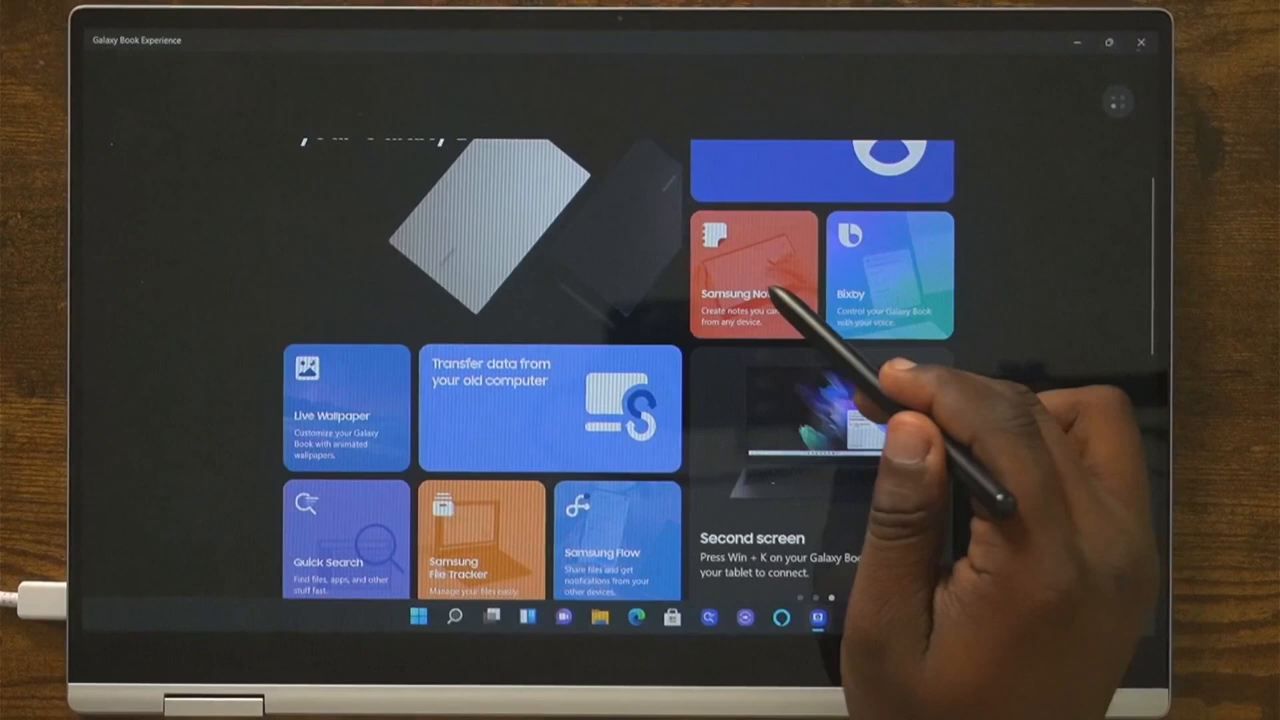
Scroll the Galaxy Book Experience tiles down to the About Galaxy Book Experience footer.
scroll(down, 3)
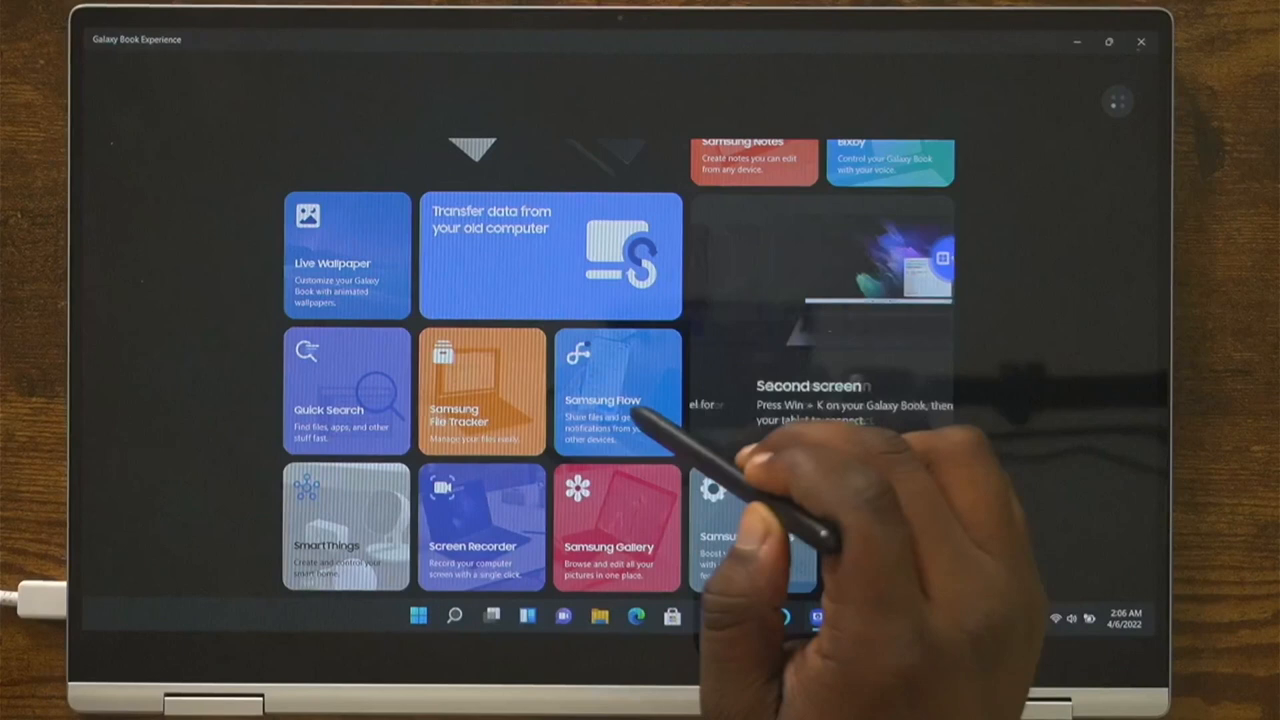
scroll(down, 3)
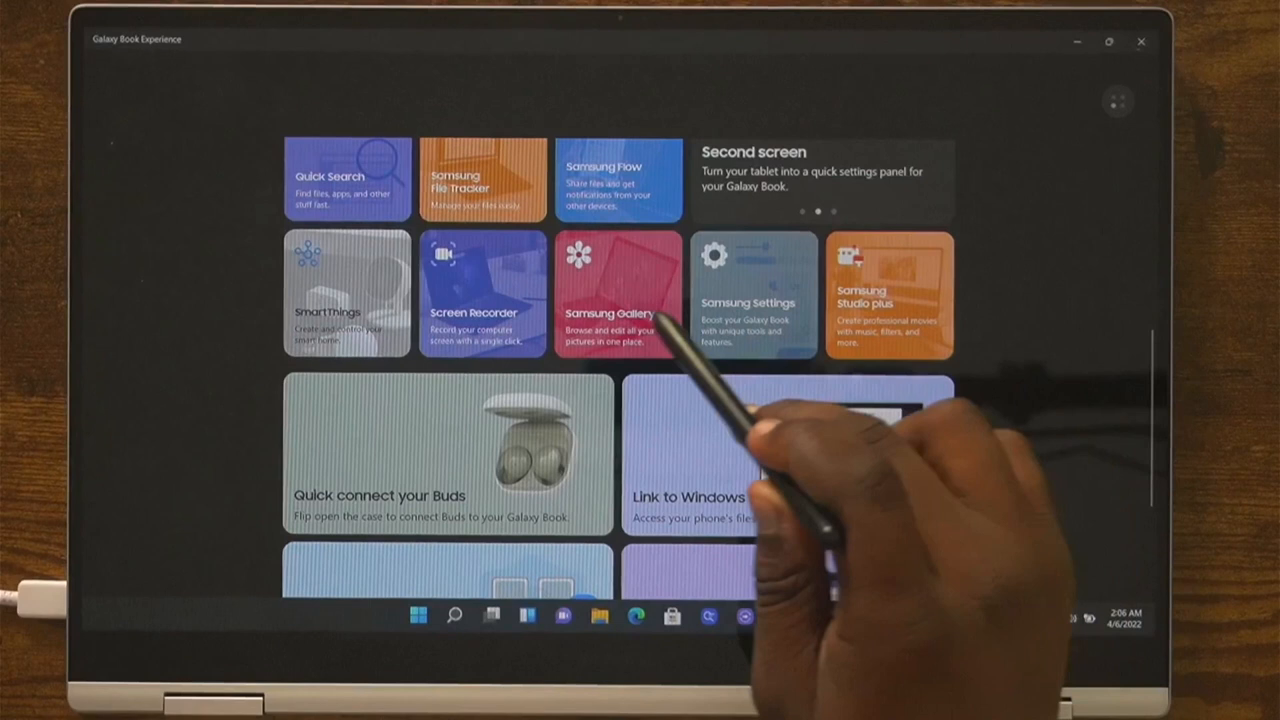
scroll(down, 3)
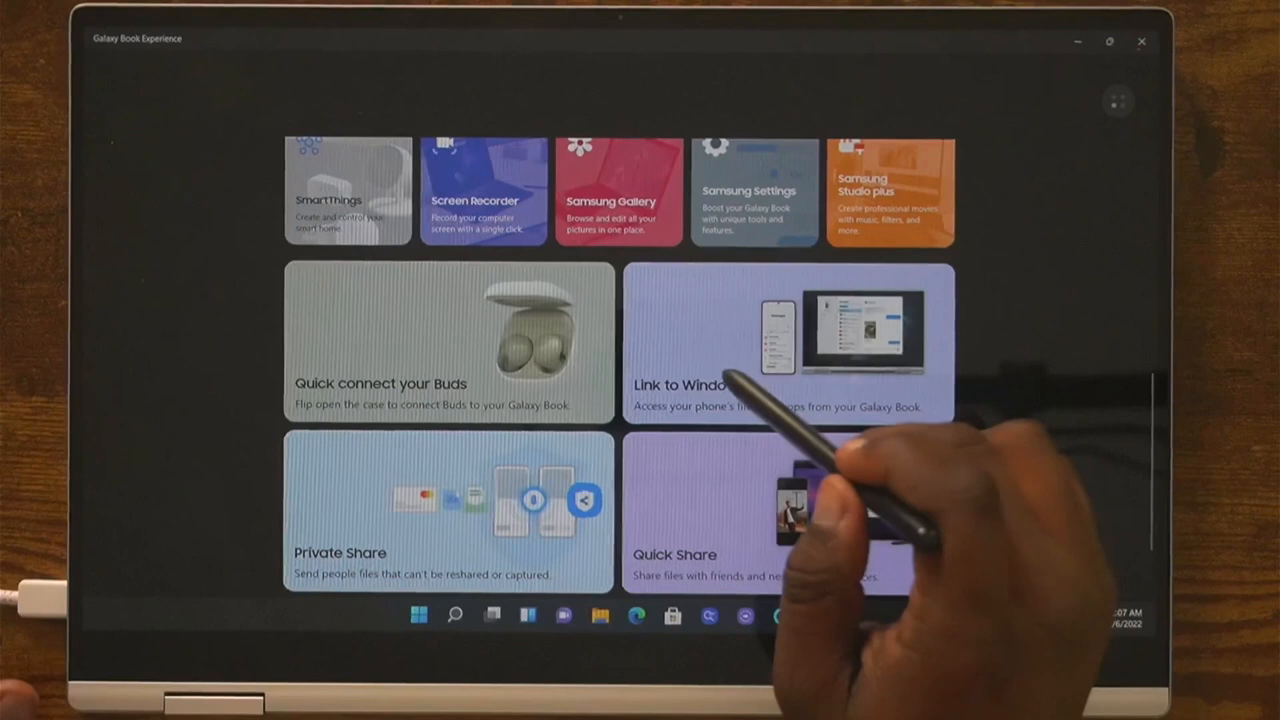
scroll(down, 3)
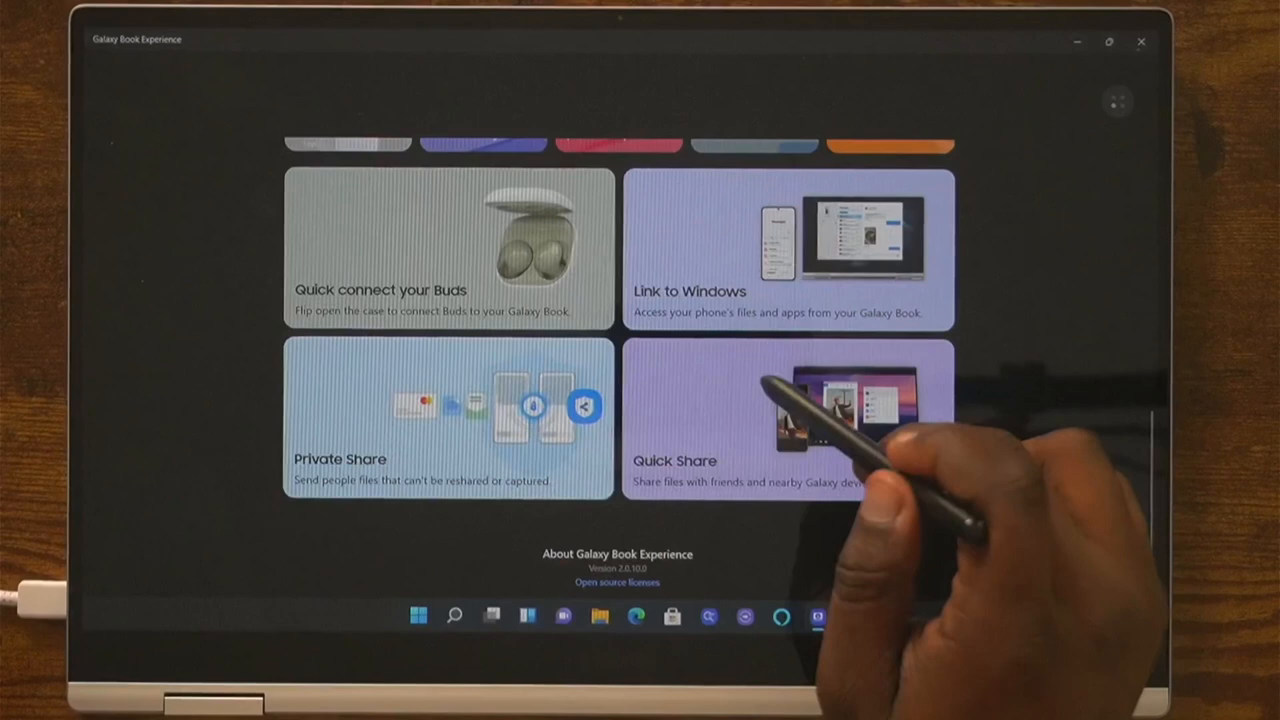
scroll(up, 3)
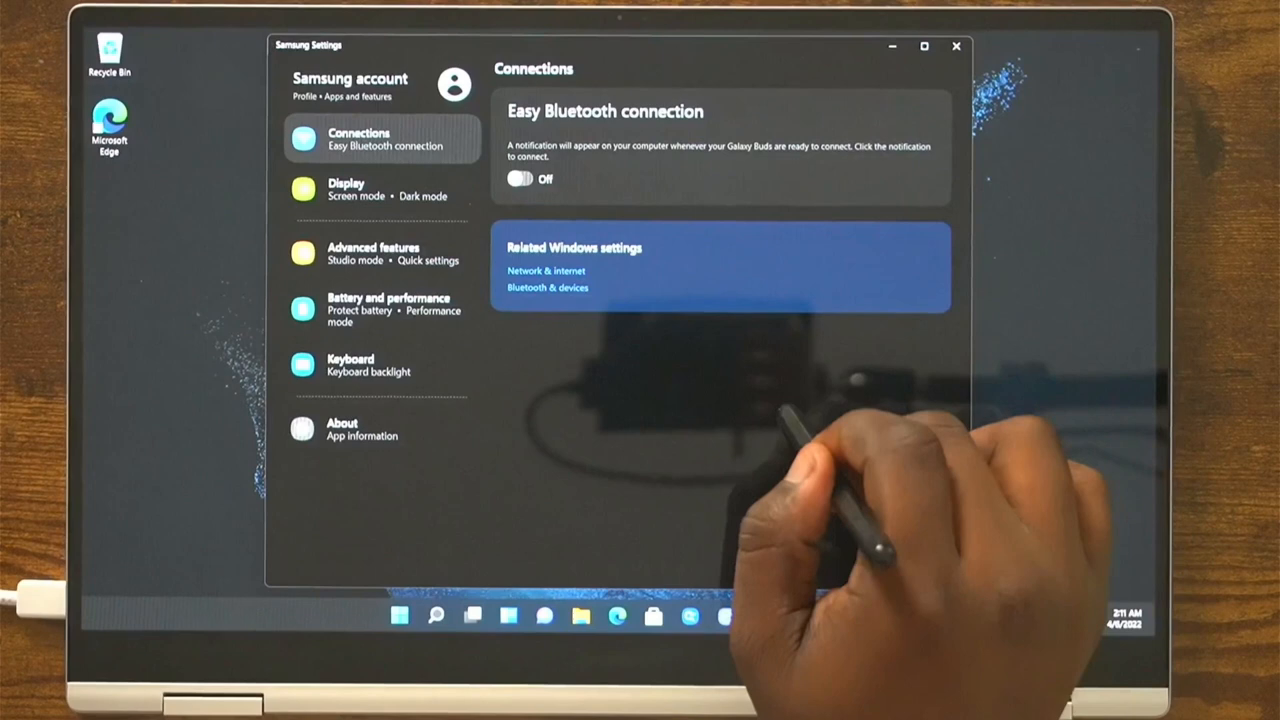
Open Display in Samsung Settings and scroll past Screen mode, HDR+ and Dark mode to Focus mode.
click(378, 188)
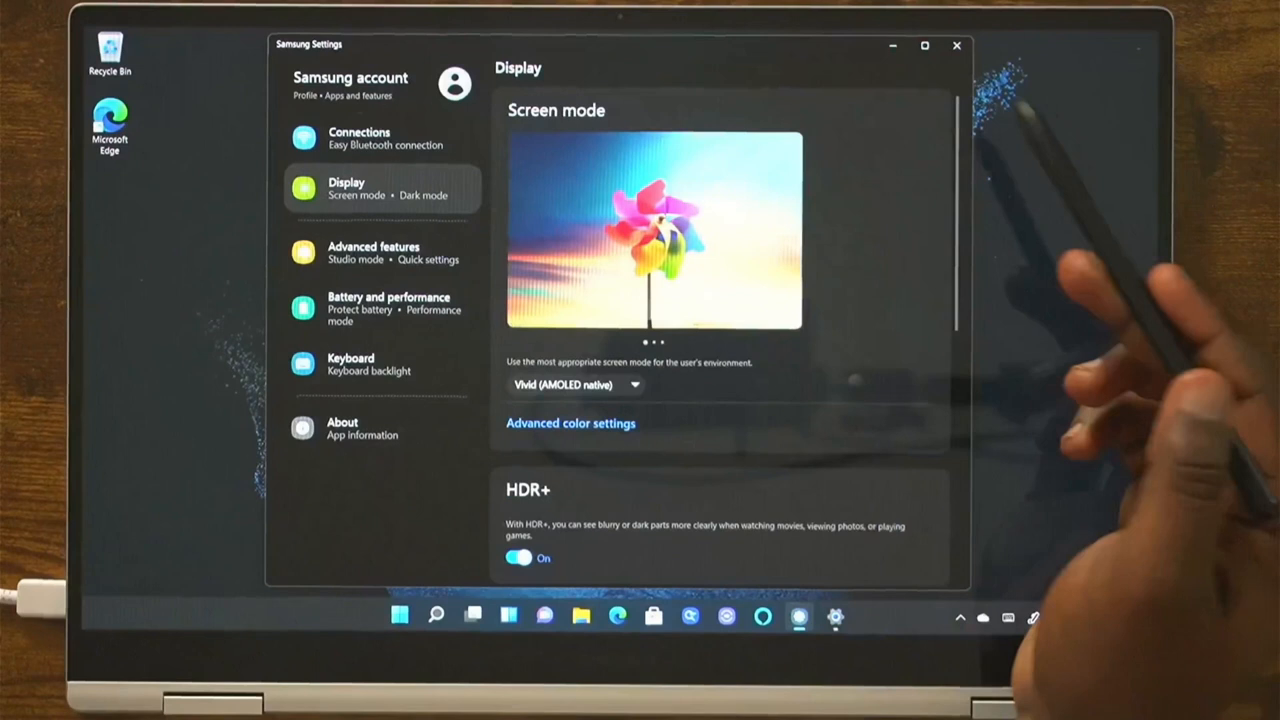
scroll(down, 3)
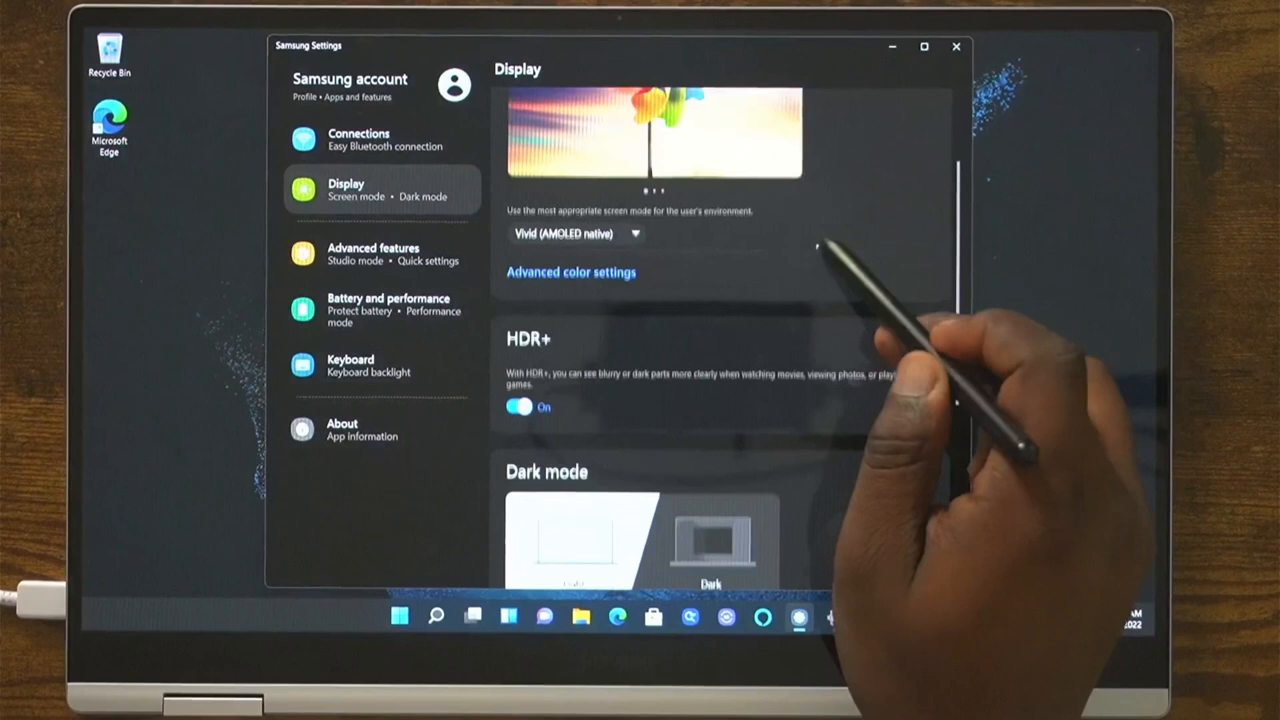
scroll(down, 3)
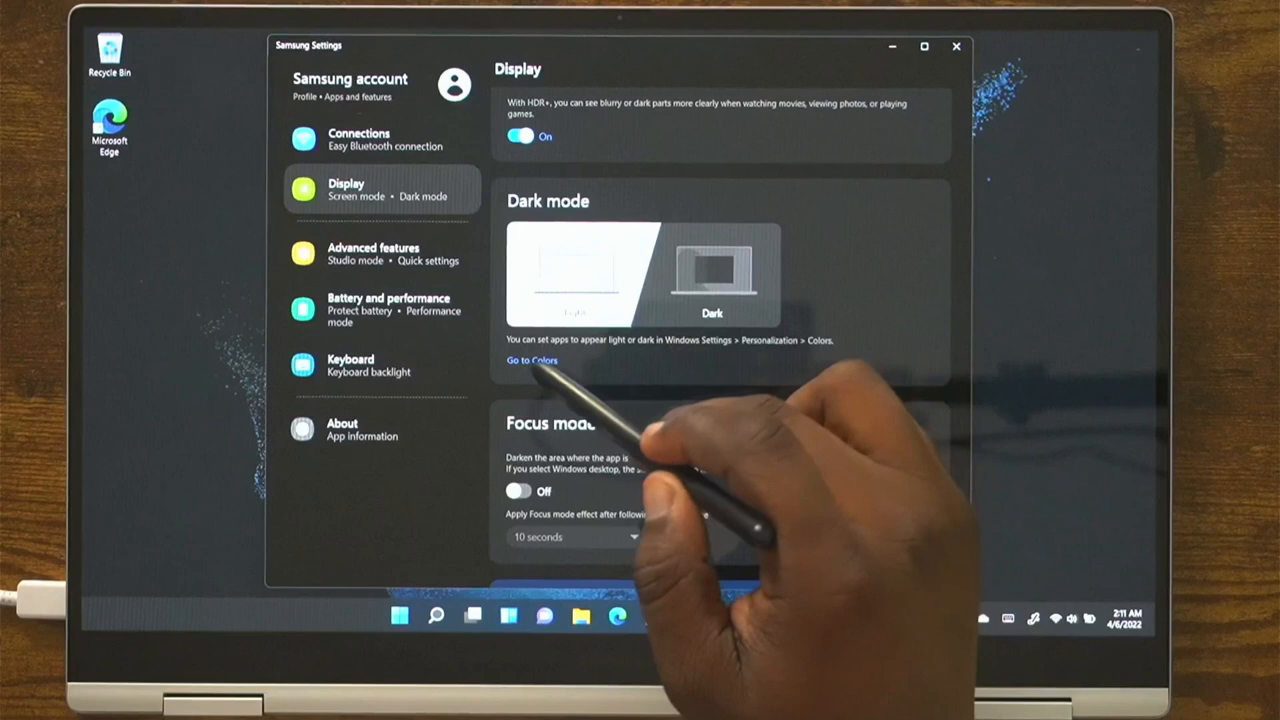
scroll(down, 3)
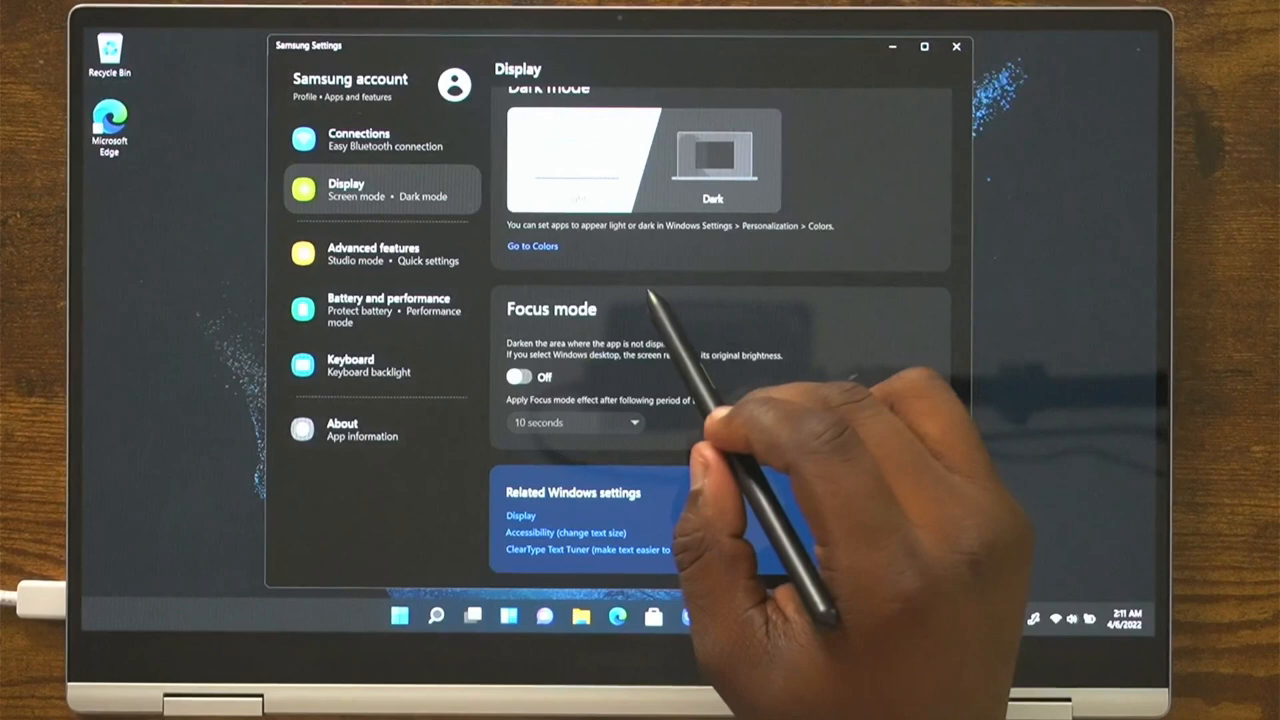
Show the Advanced features page with Studio mode, Auto booting and Quick settings.
click(373, 254)
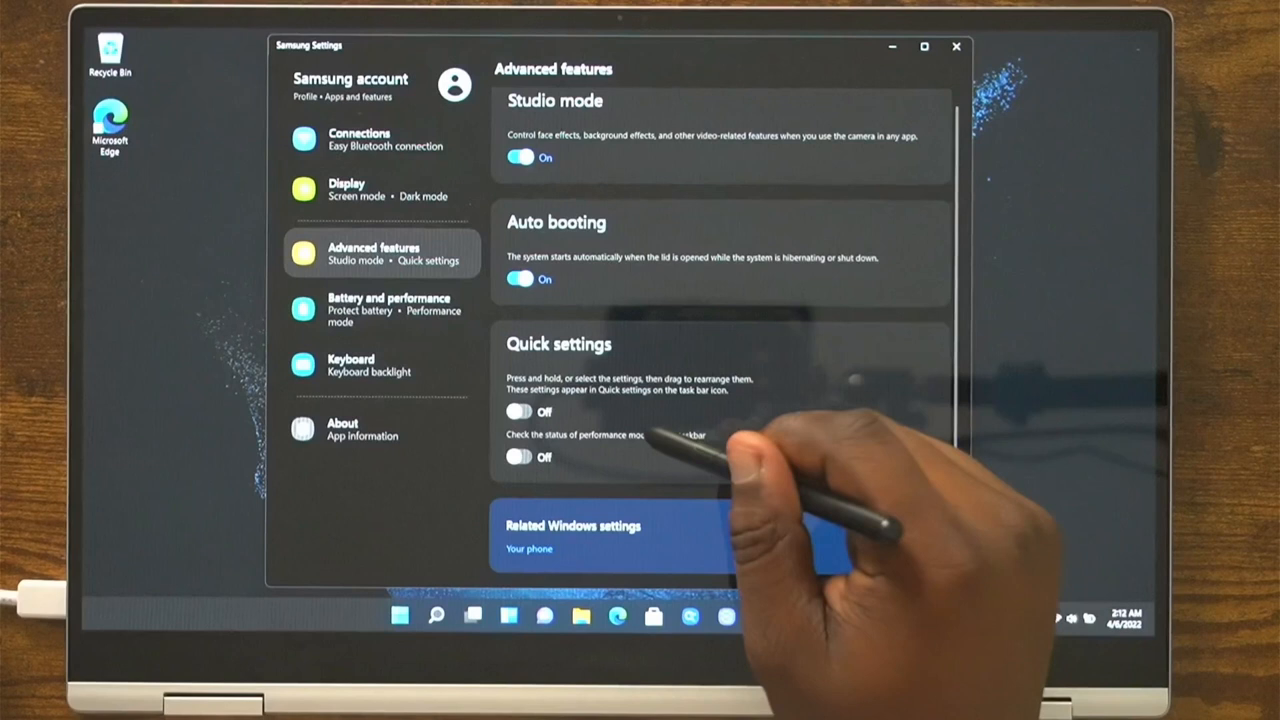
Open Battery and performance and scroll to Performance mode set to High performance.
click(389, 308)
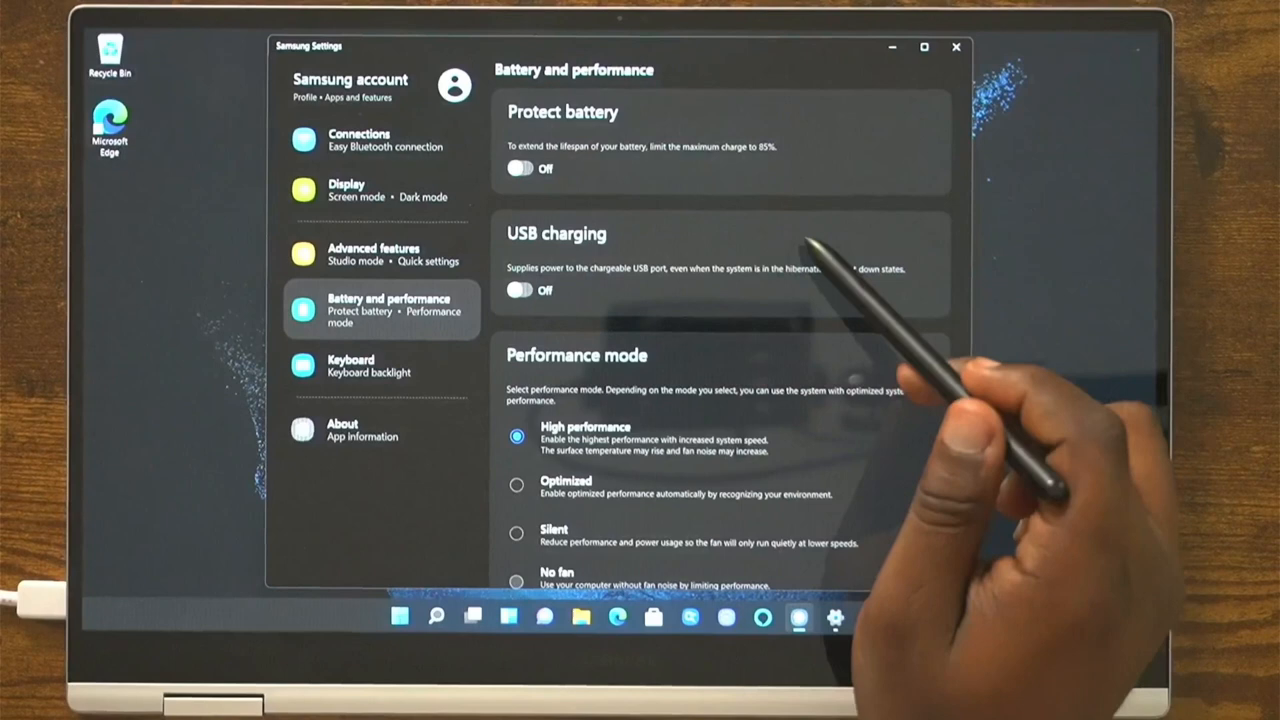
scroll(down, 3)
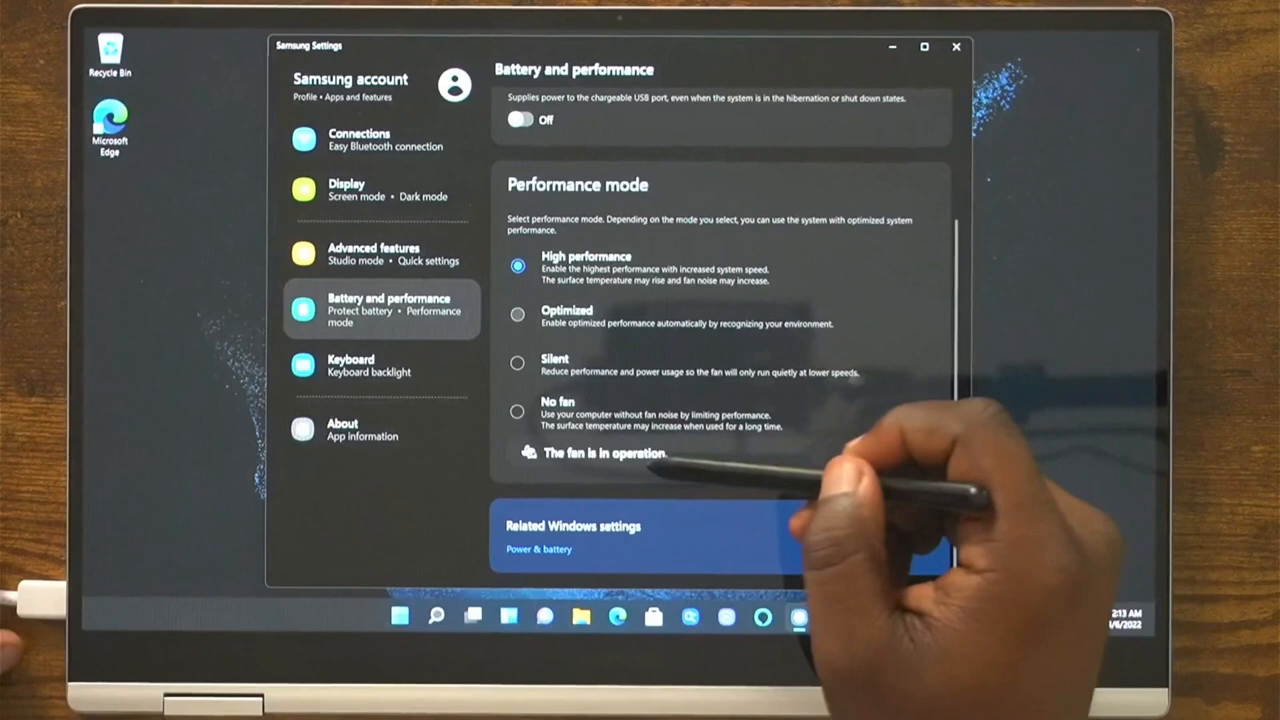
Open the Keyboard backlight page in Samsung Settings, then switch to Microsoft Whiteboard.
click(351, 365)
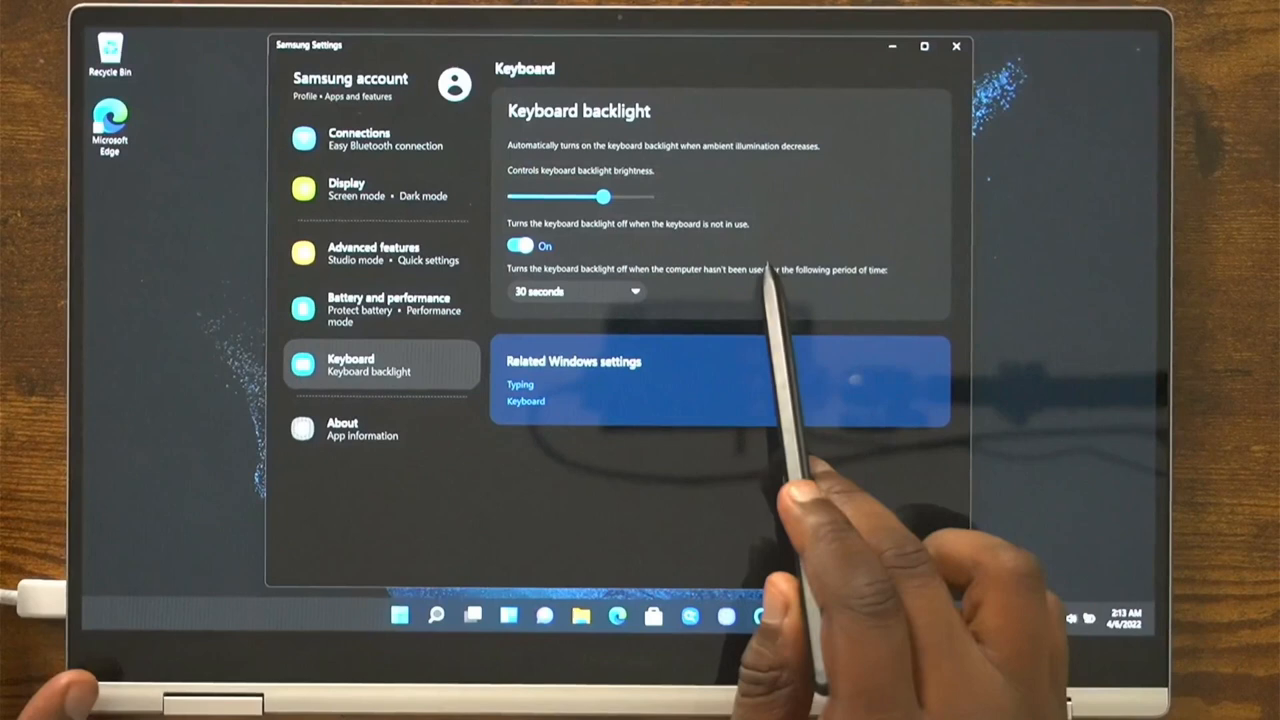
click(955, 46)
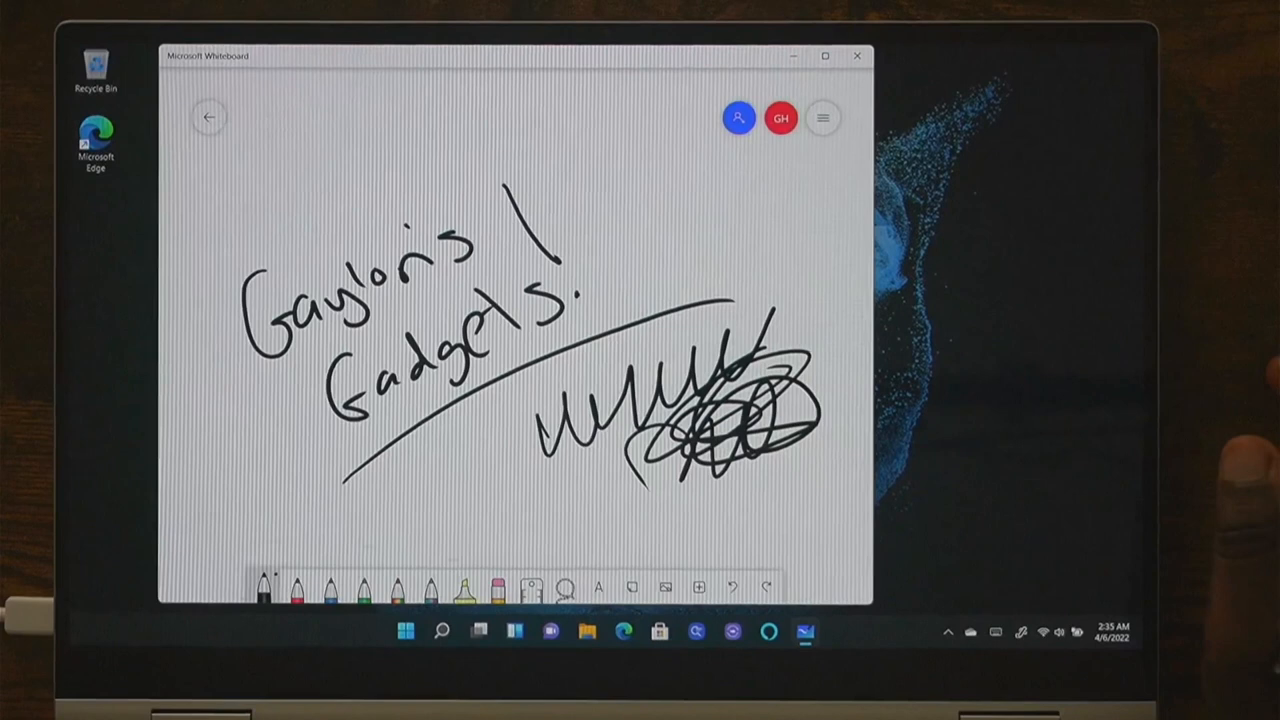
Leave the Whiteboard with the handwritten 'Gaylor's Gadgets!' title and bring up Snip & Sketch.
click(857, 55)
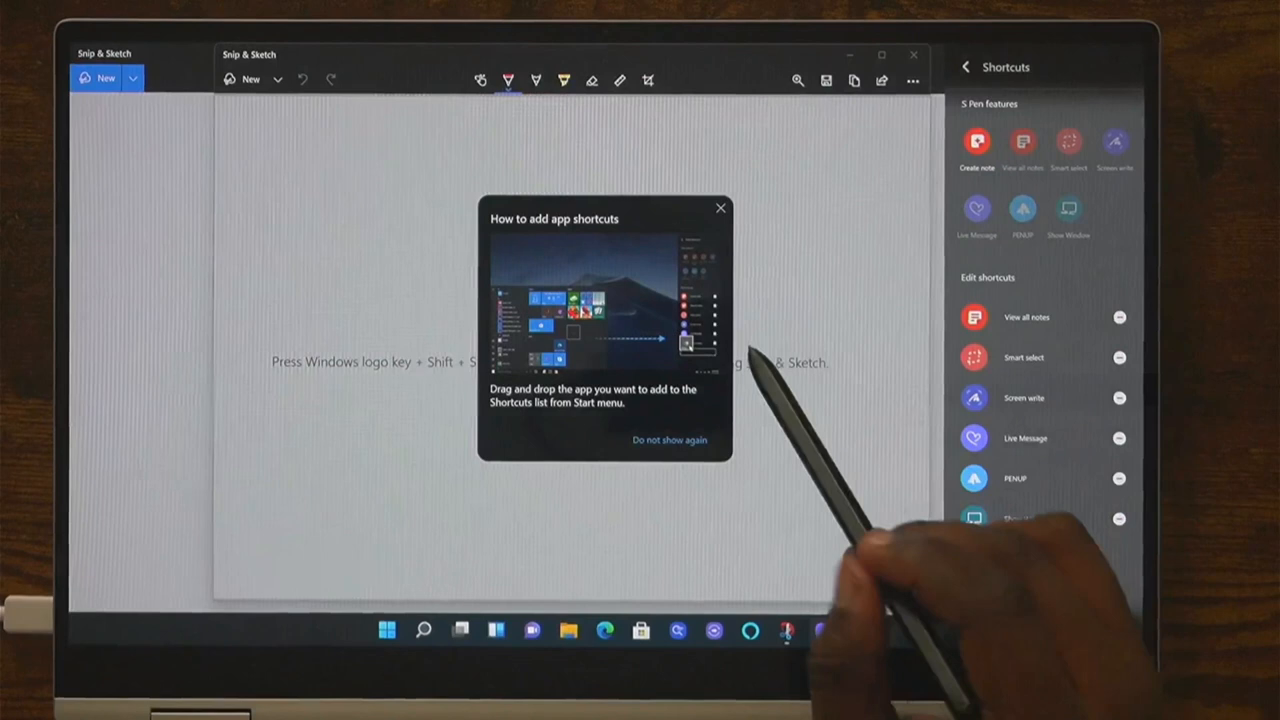
Dismiss the tip about adding app shortcuts in the S Pen Shortcuts editor.
click(719, 208)
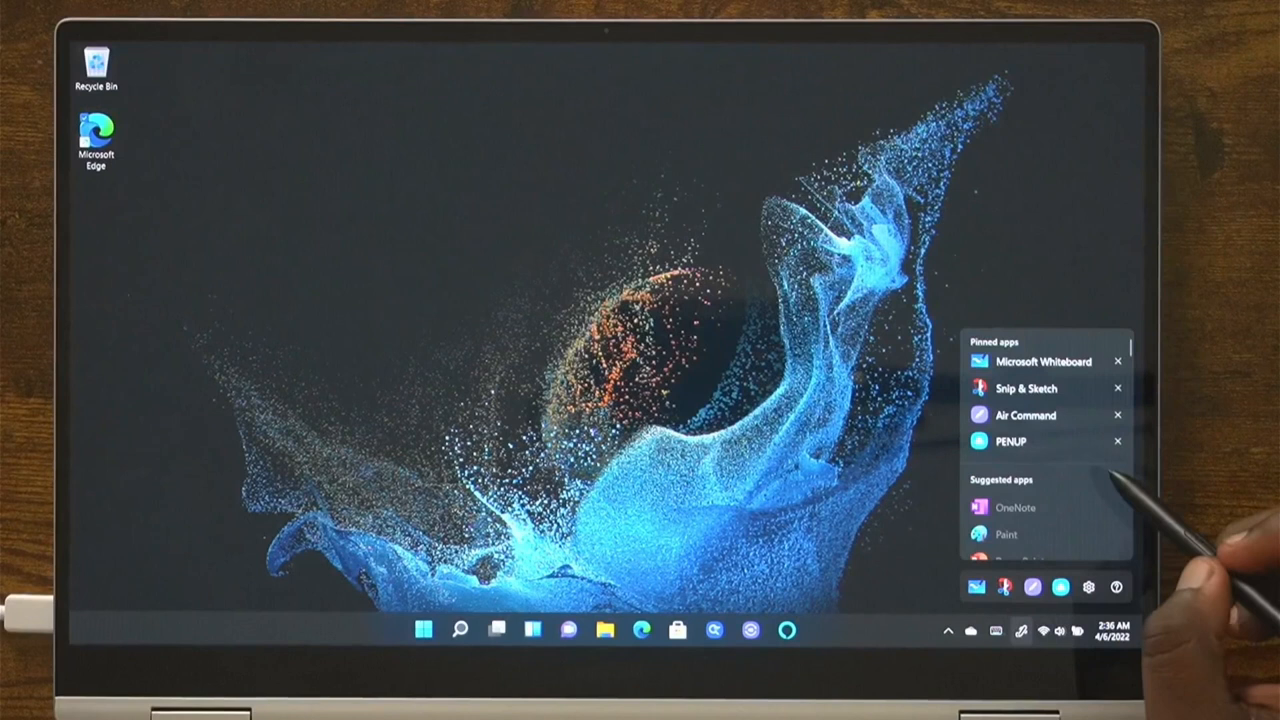
Scroll the pen menu's suggested apps down to Word.
scroll(down, 3)
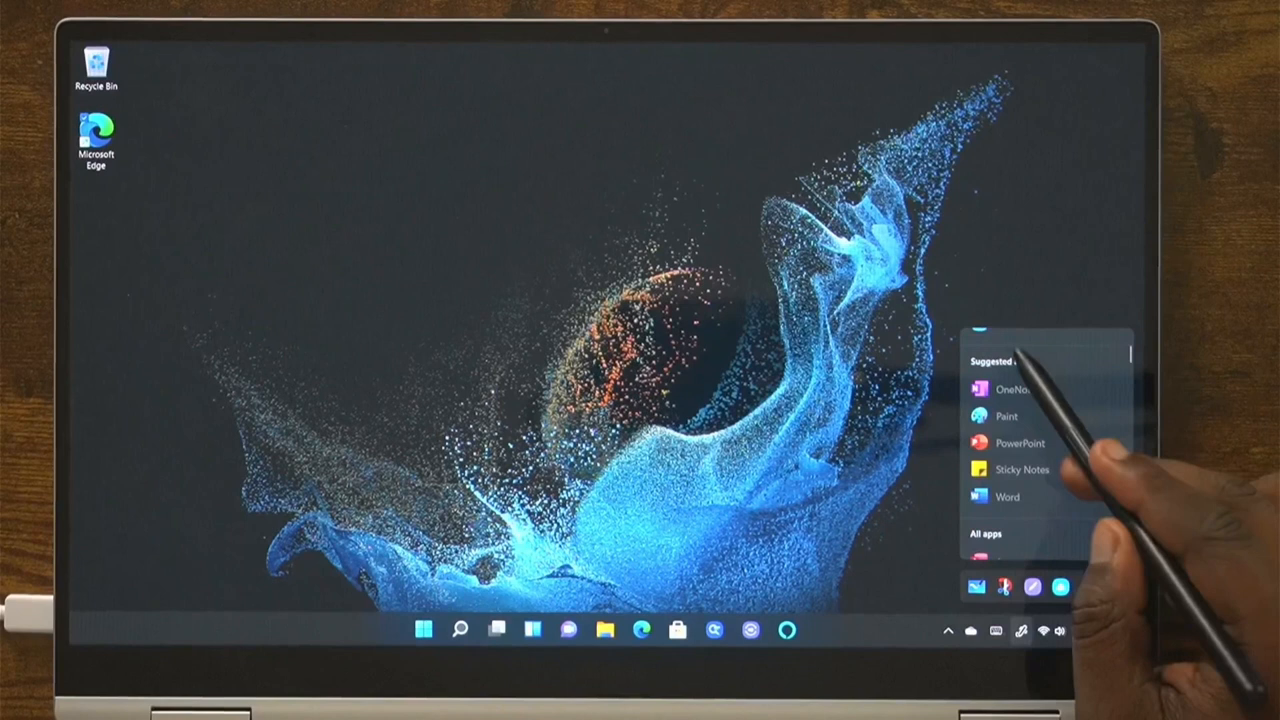
scroll(down, 3)
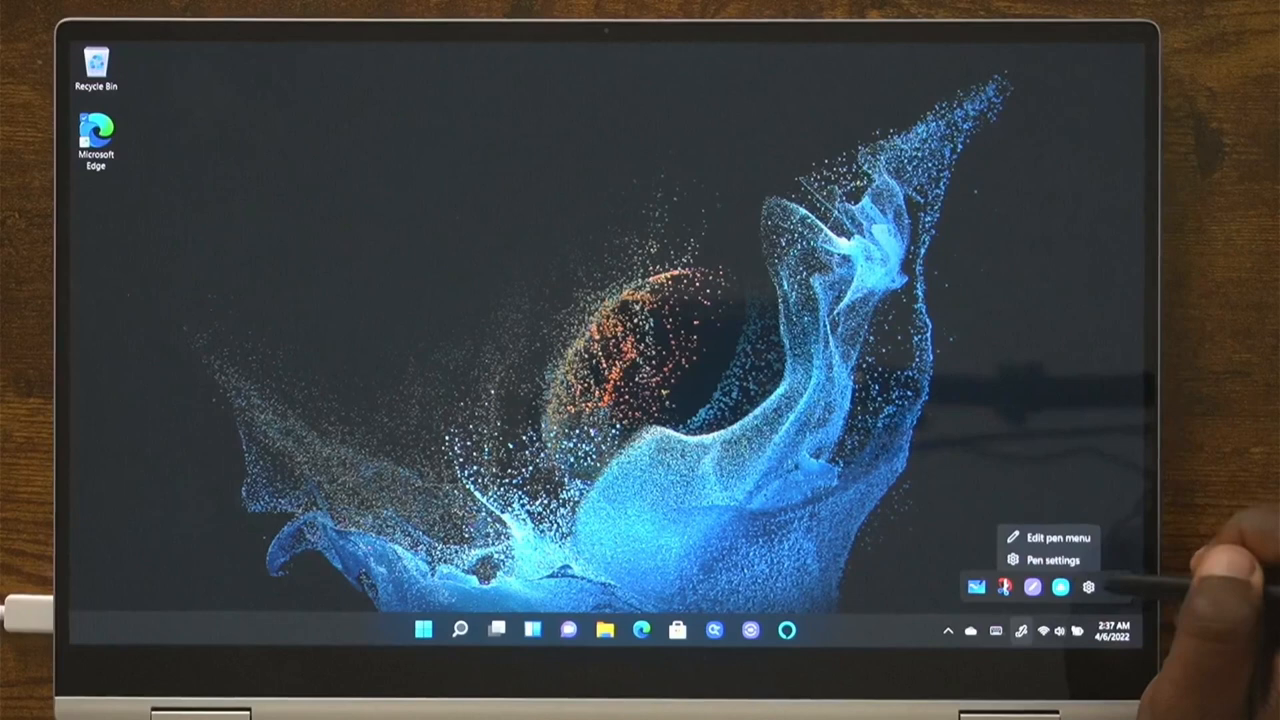
Open Pen settings and scroll through the Pen & Windows Ink page.
click(1048, 558)
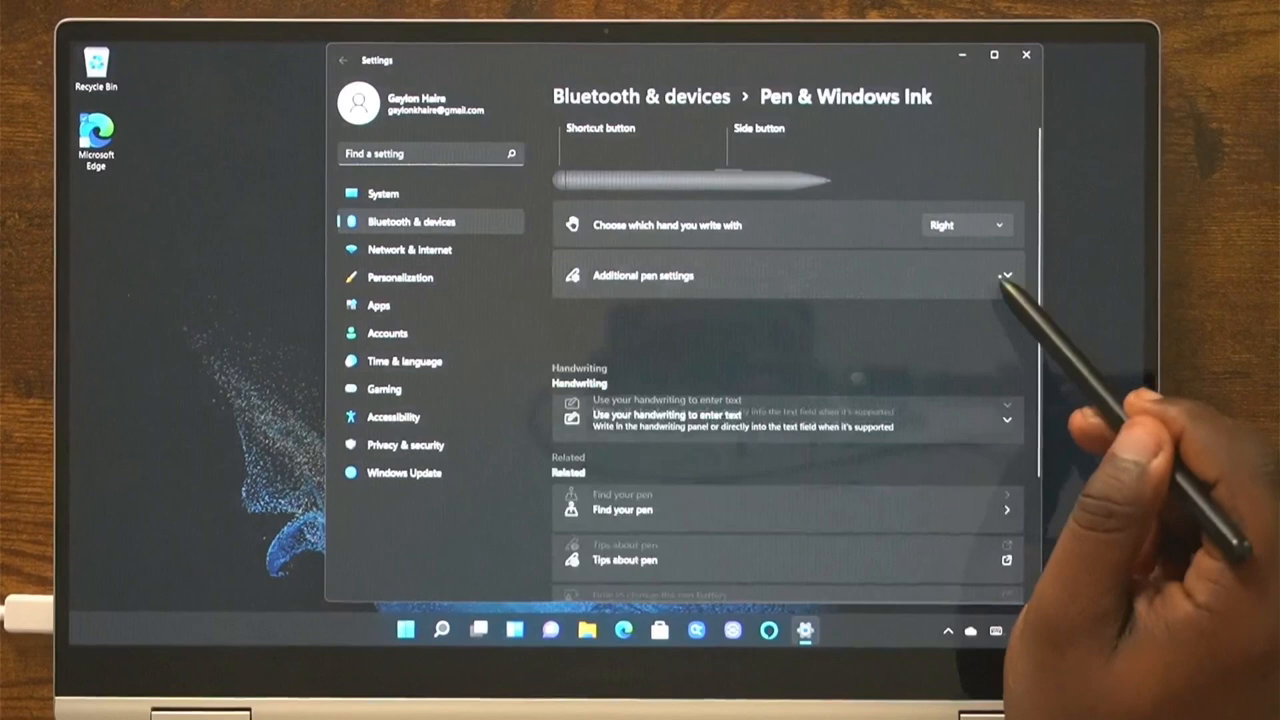
scroll(down, 3)
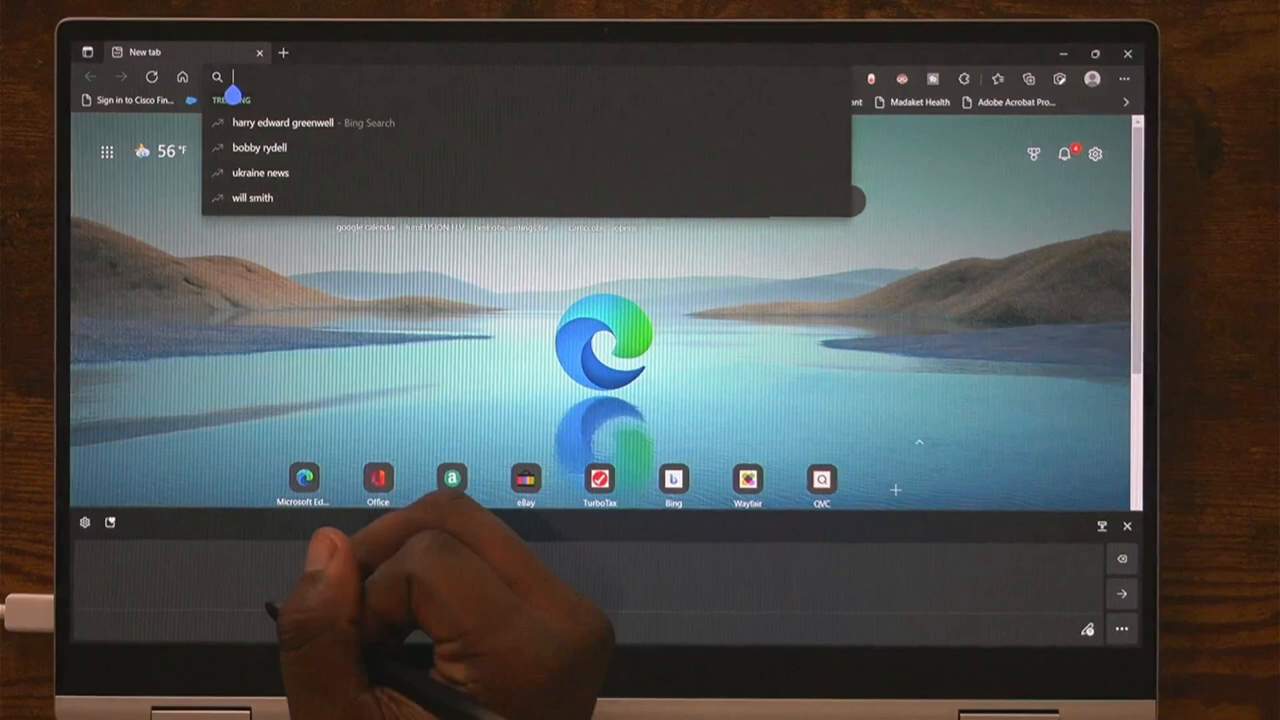
Handwrite google.com into the new Edge tab's address bar.
text(google.com)
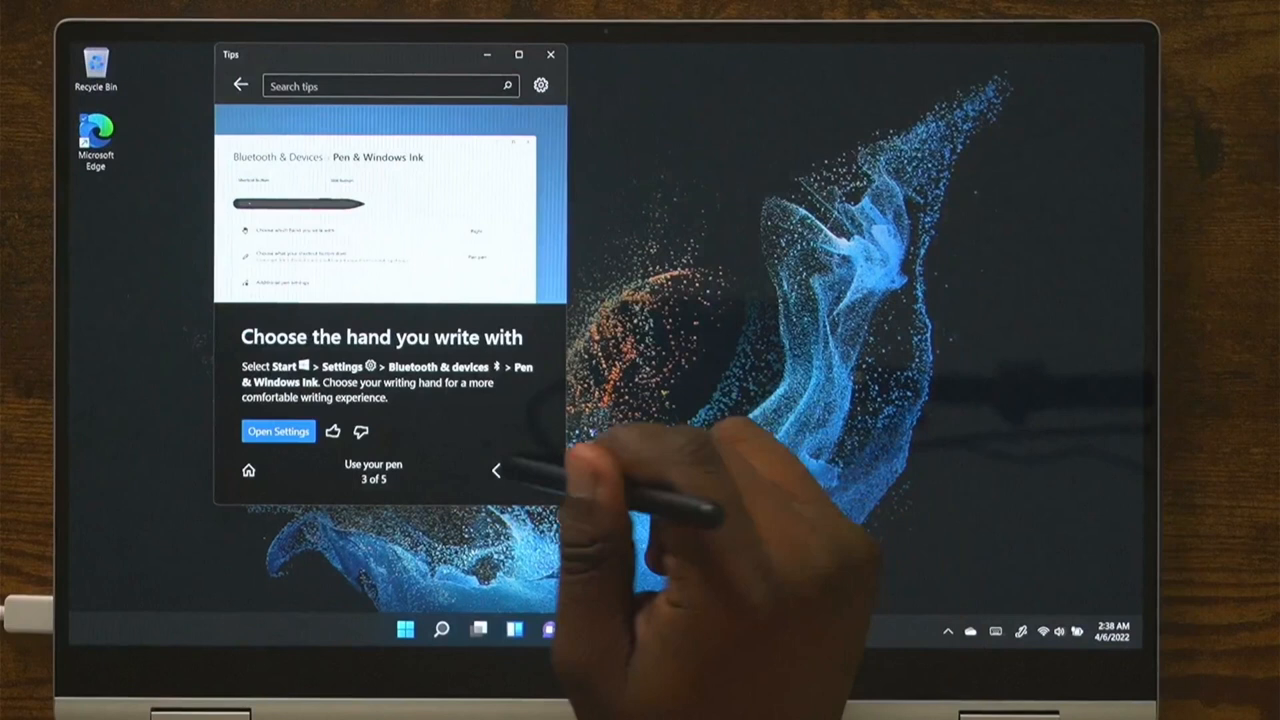
Advance the Use your pen tips to tip 5 of 5, Write to enter text.
click(530, 471)
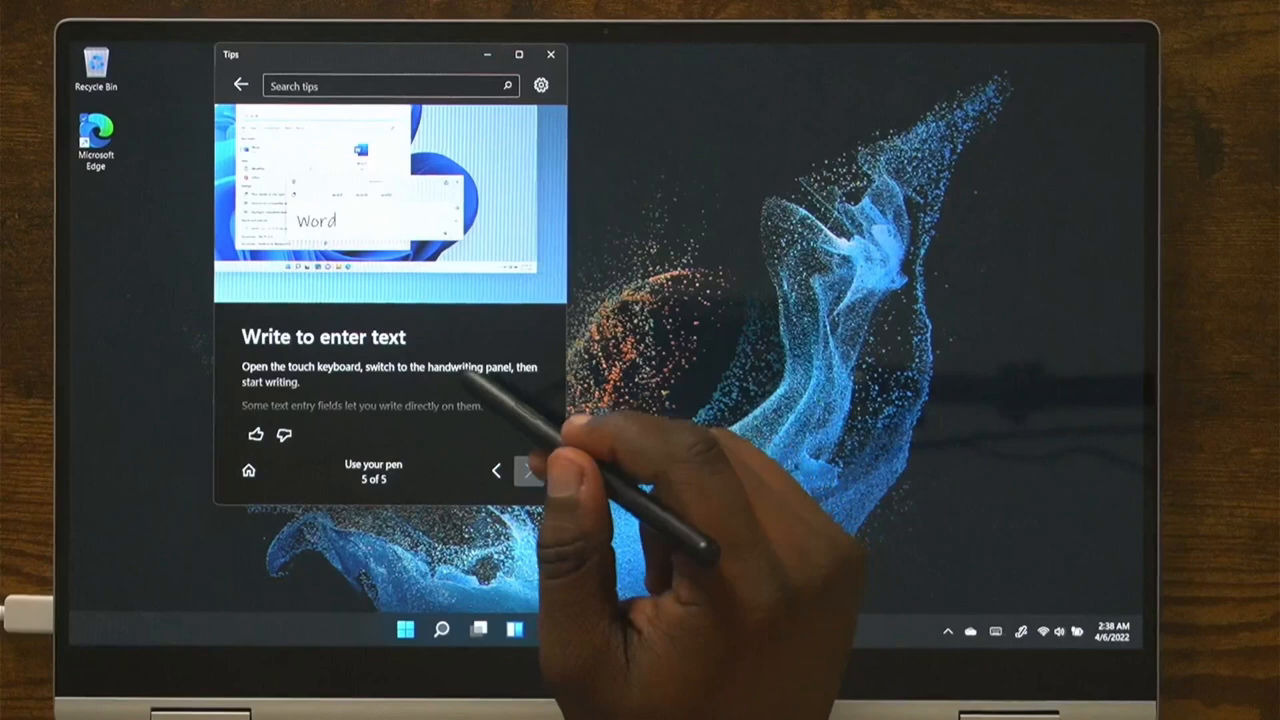